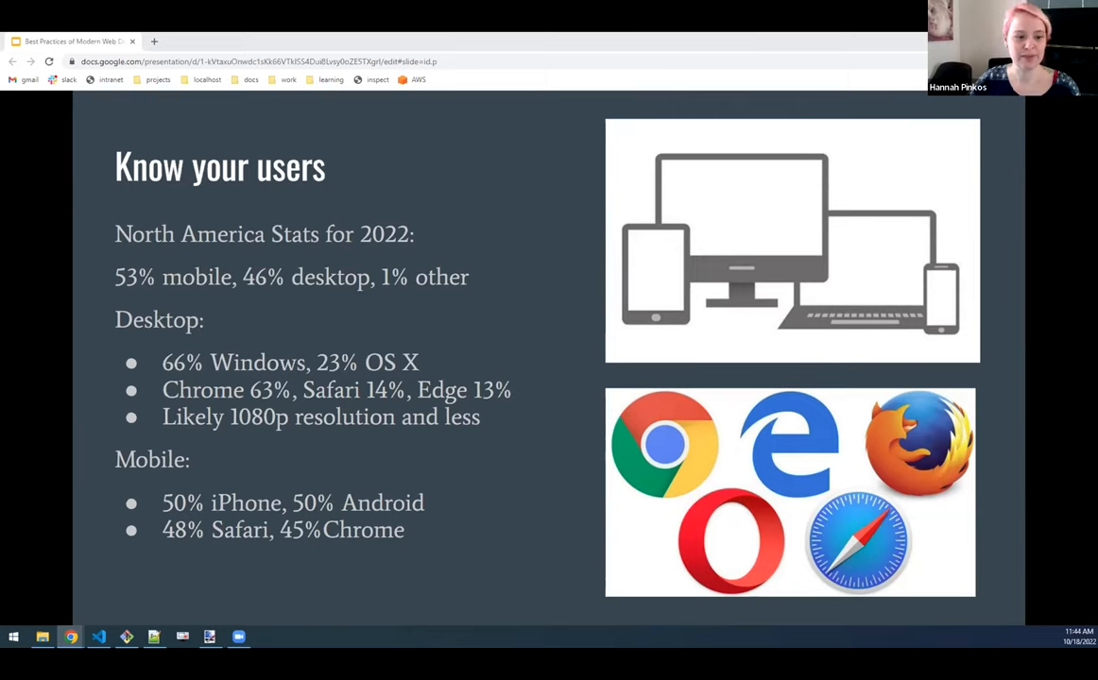
mouse_move(975, 405)
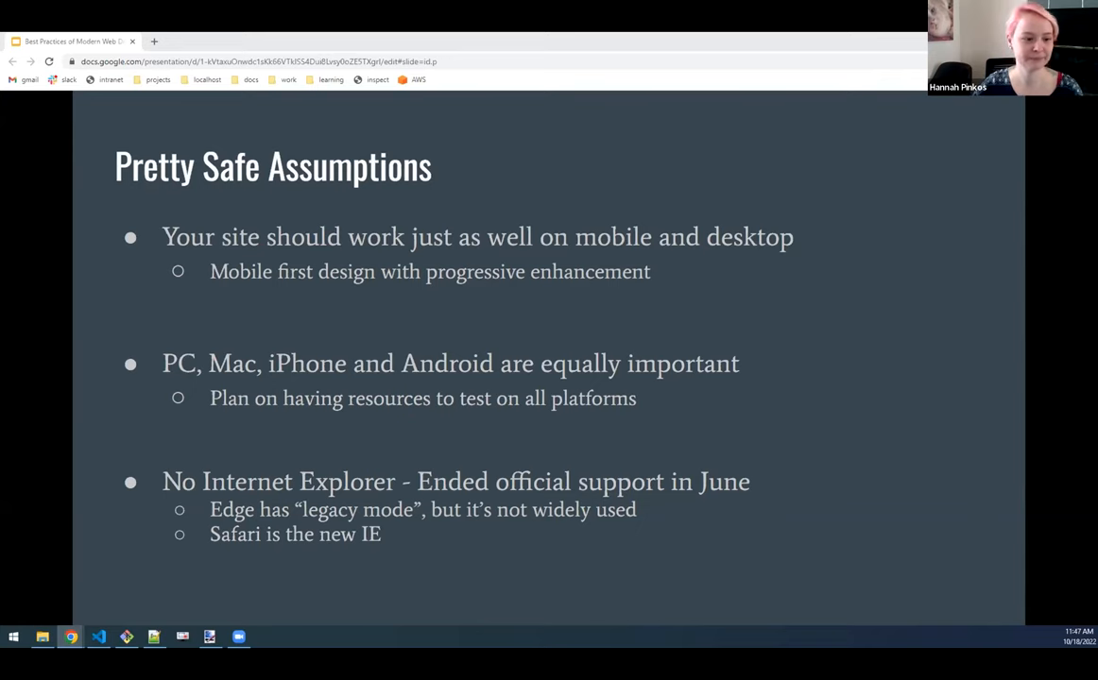
key(Right)
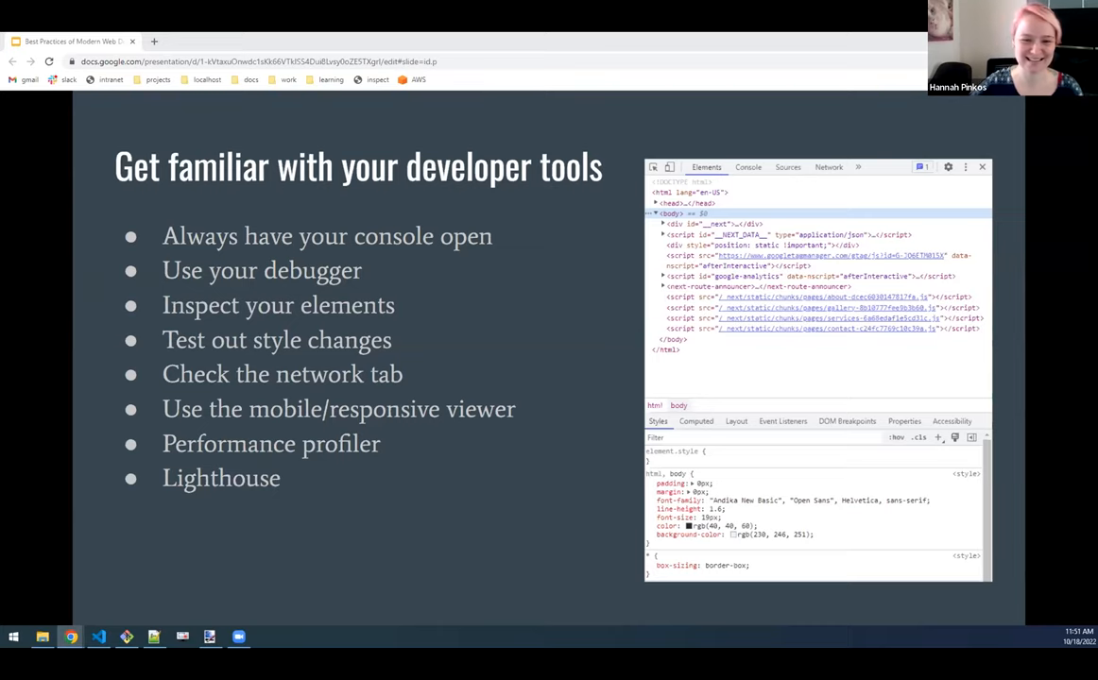
key(right)
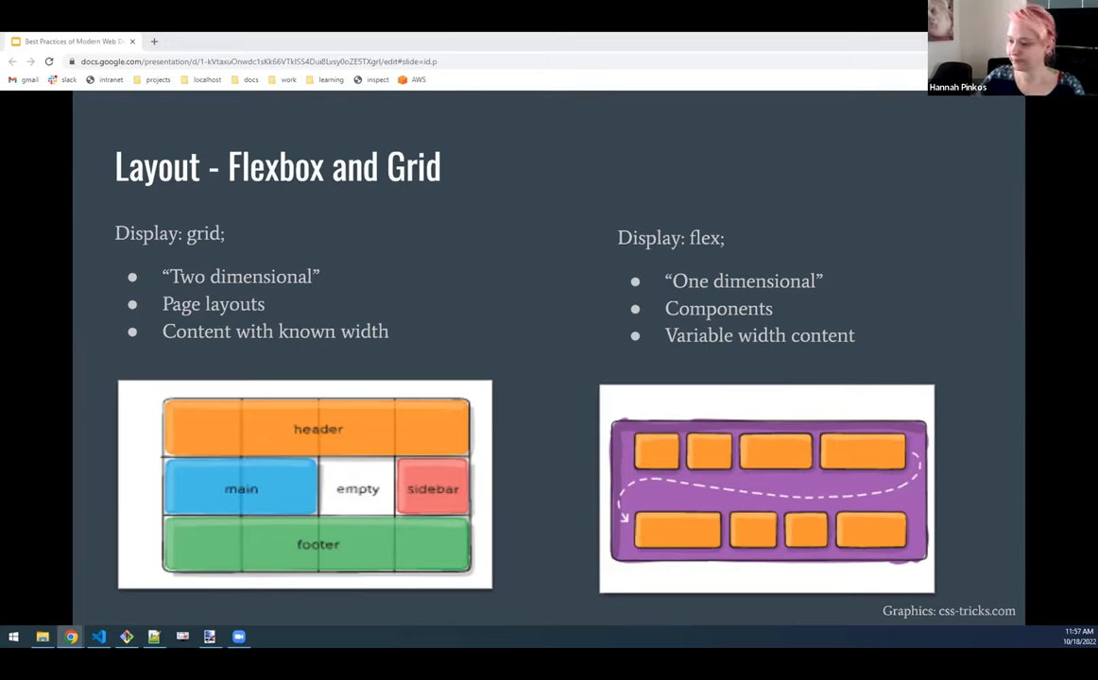
mouse_move(529, 338)
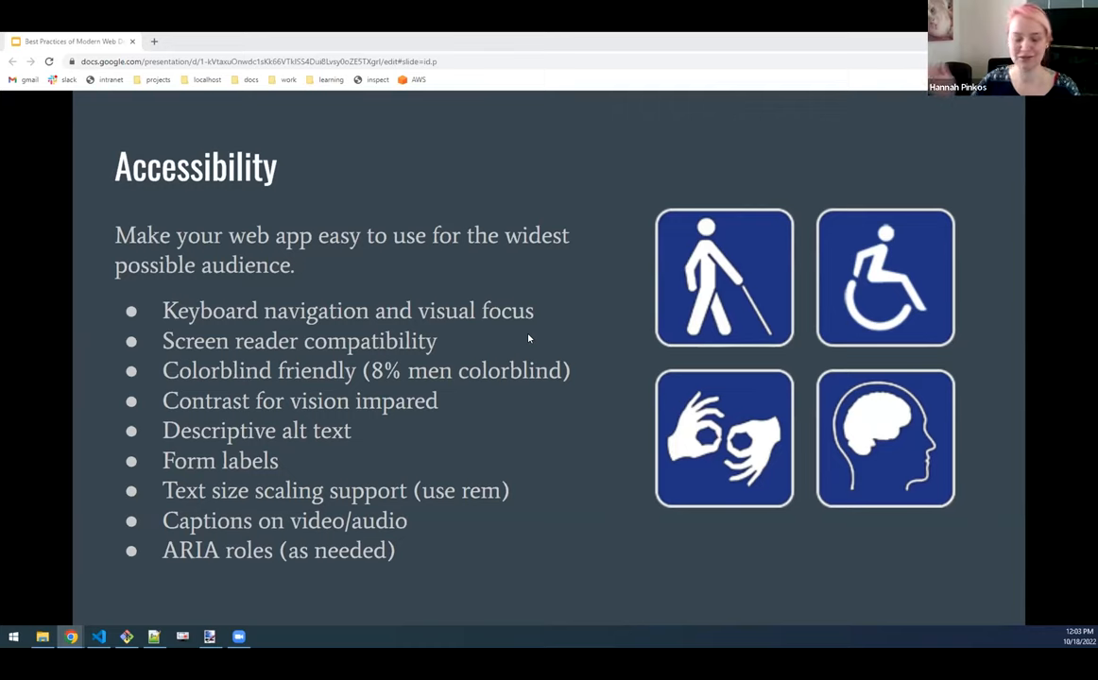
mouse_move(871, 291)
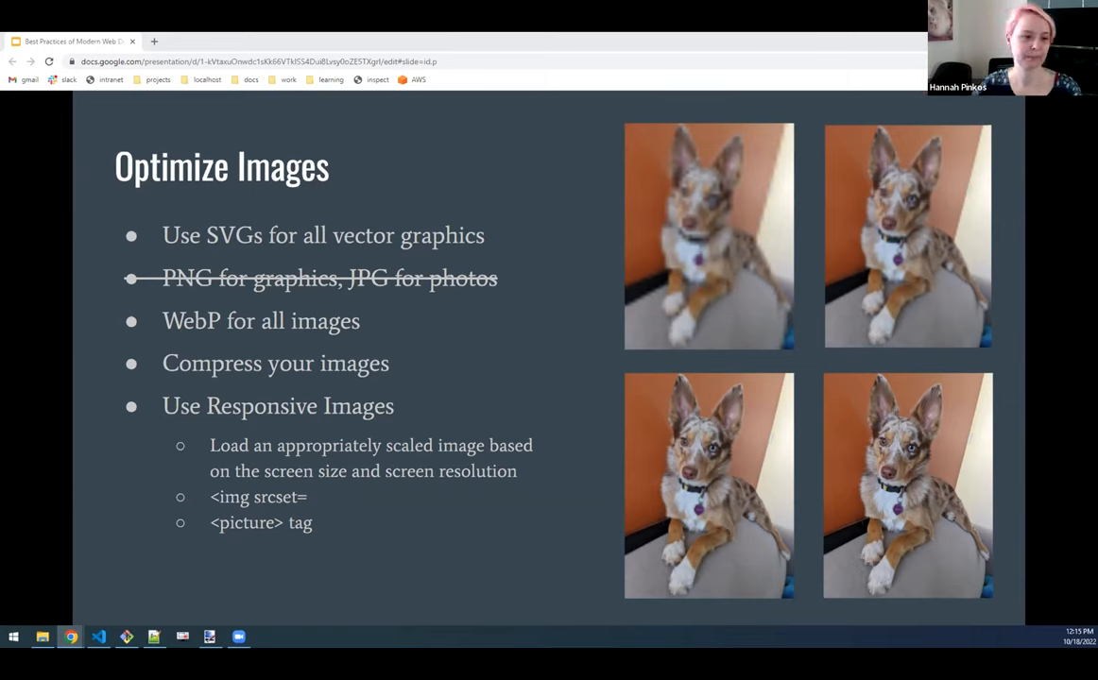
key(Right)
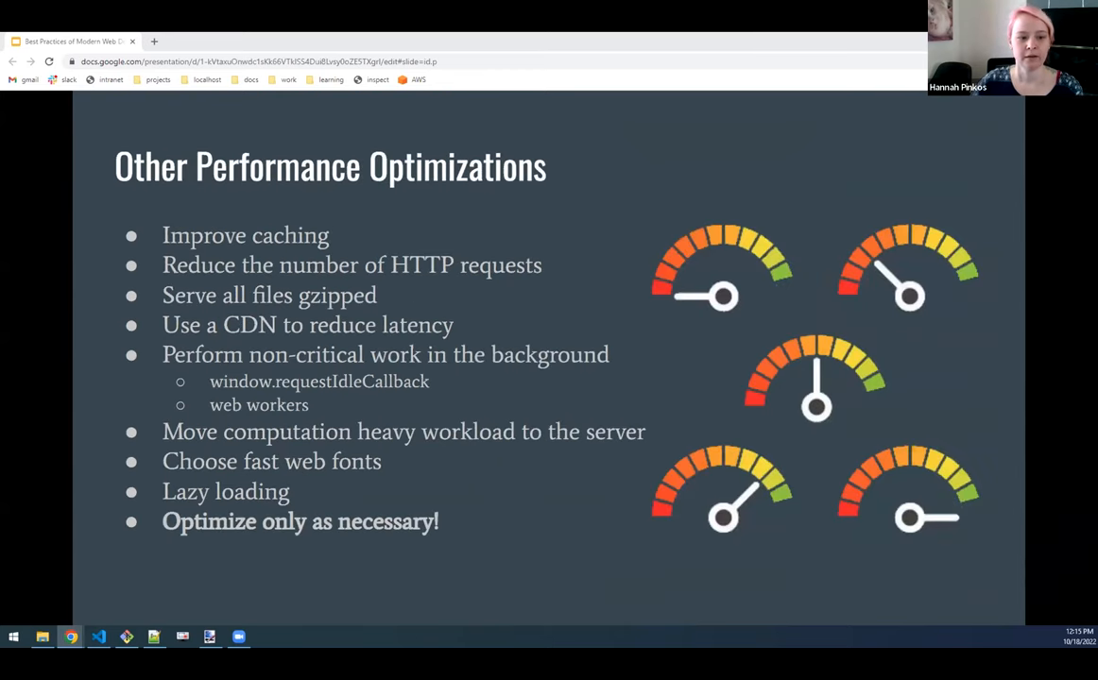